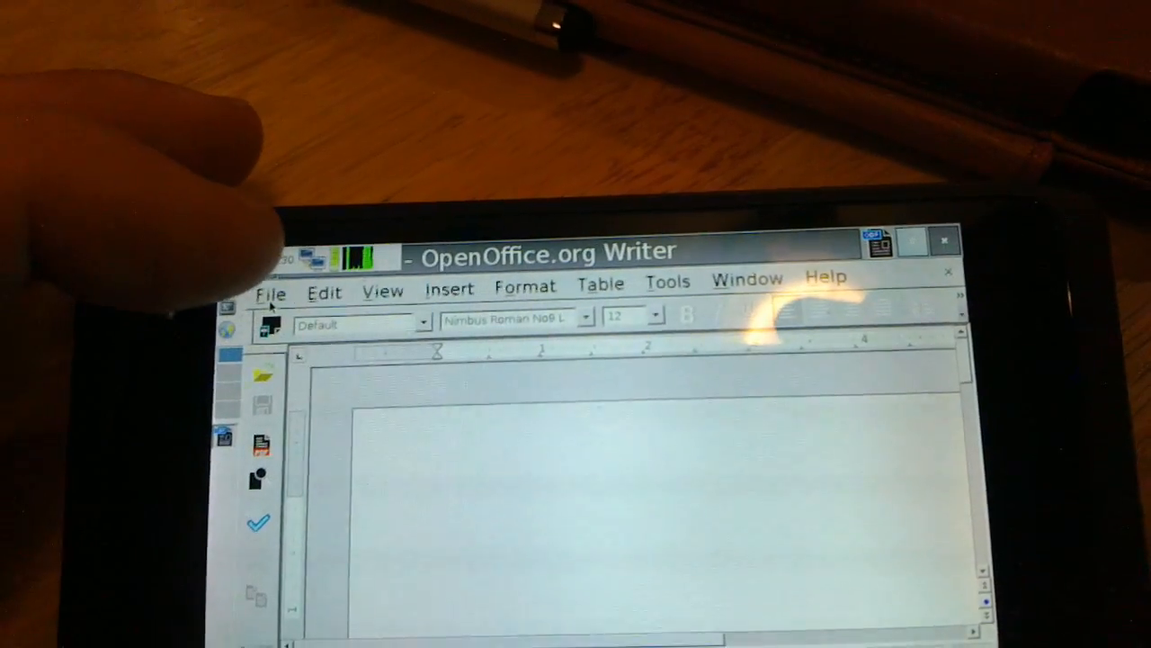
- Open the blank document as harmattan-hello.odt from the File menu
left_click(270, 294)
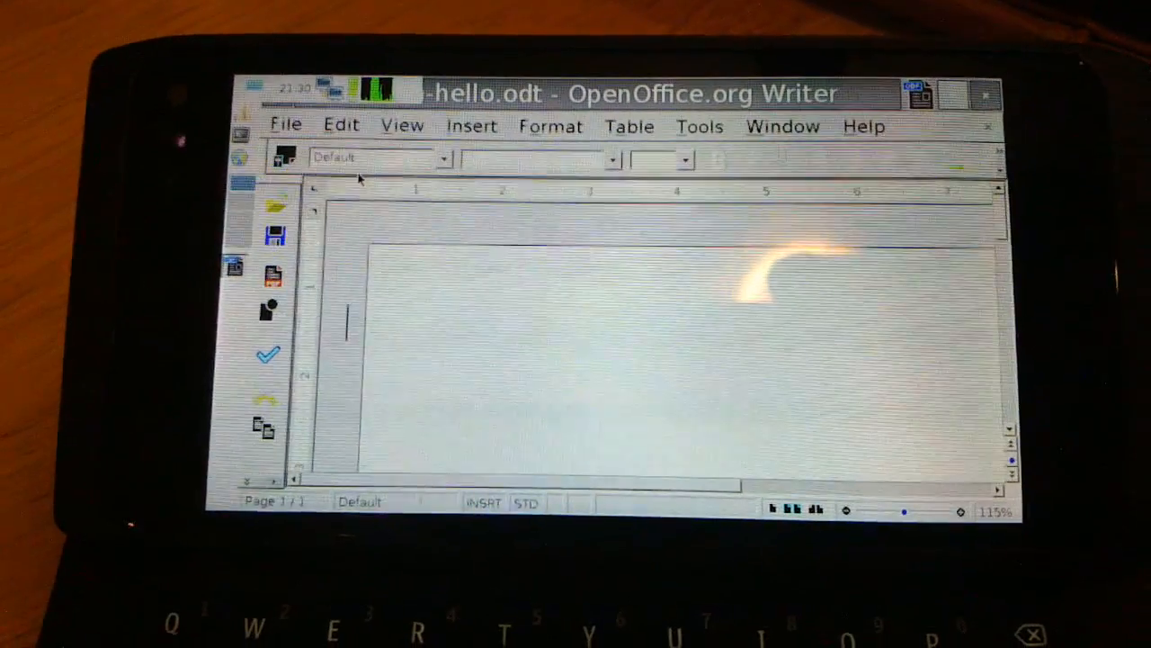
- Type the heading line 'Hello from Harmattan Open Mode' into hello.odt
type("Hello from Harmattan Open Mode")
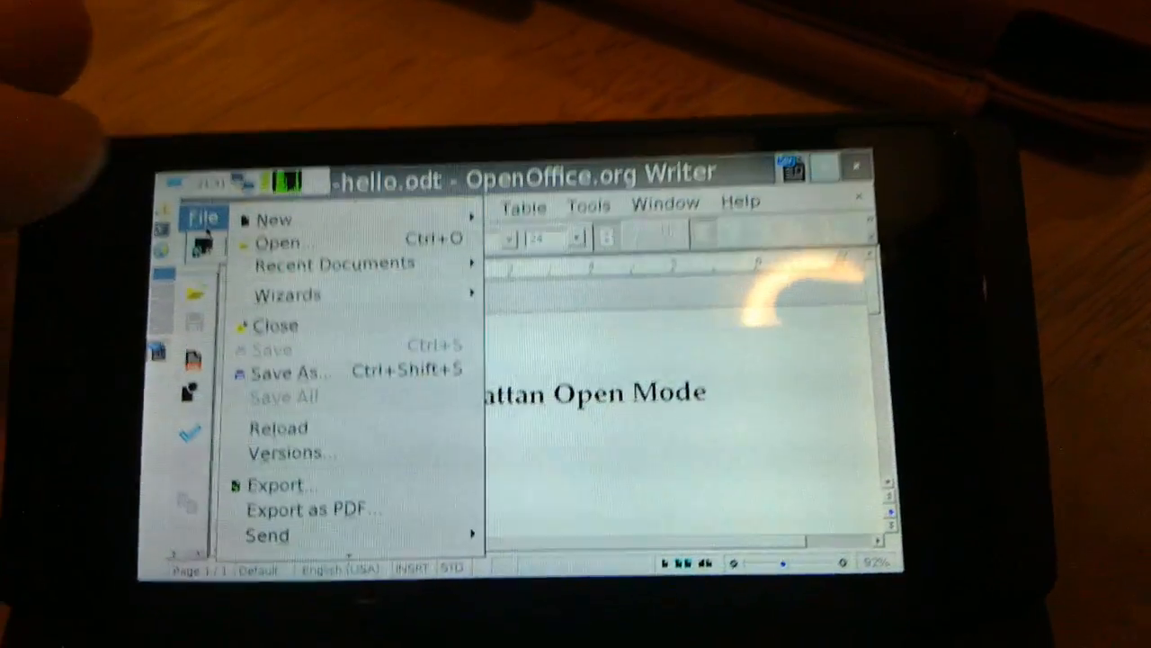
- Open /home/user/MyDocs/thugocracy.odt from Recent Documents
left_click(335, 263)
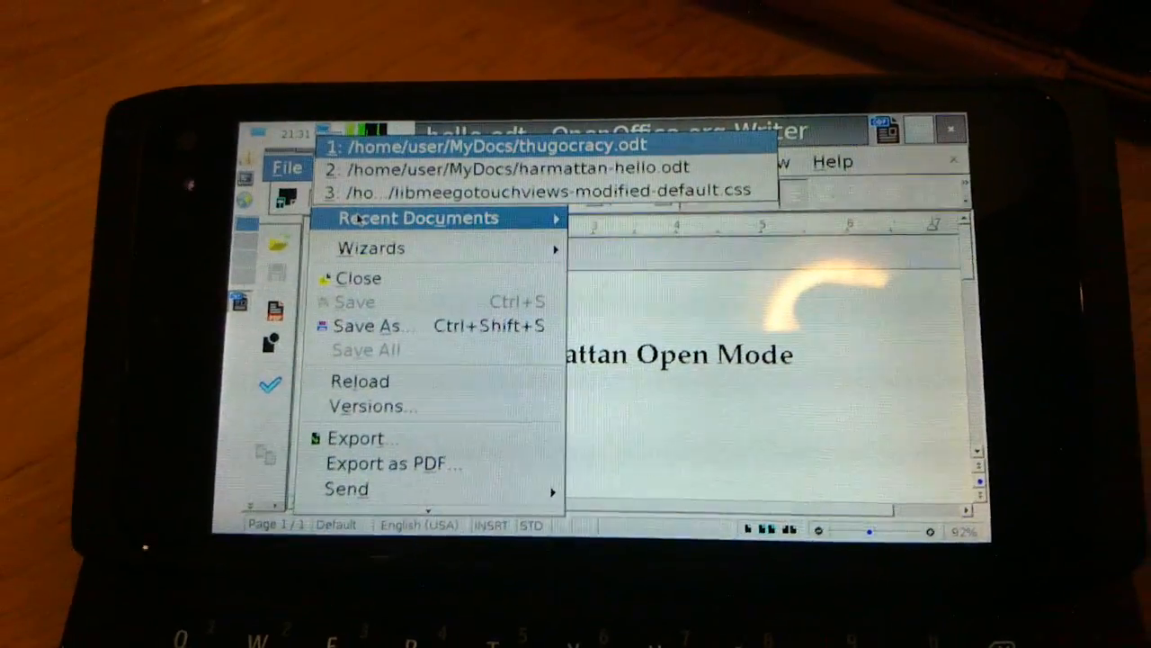
left_click(497, 146)
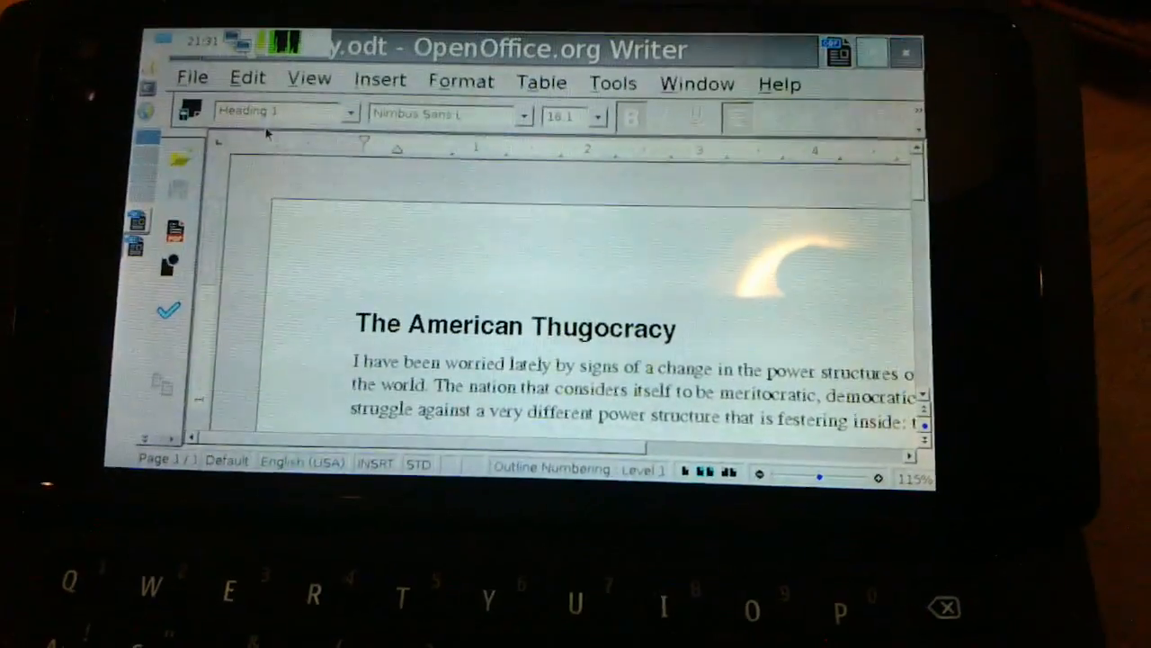
- Scroll the thugocracy essay down to the paragraphs on the 2008 financial crisis
scroll("down", 3)
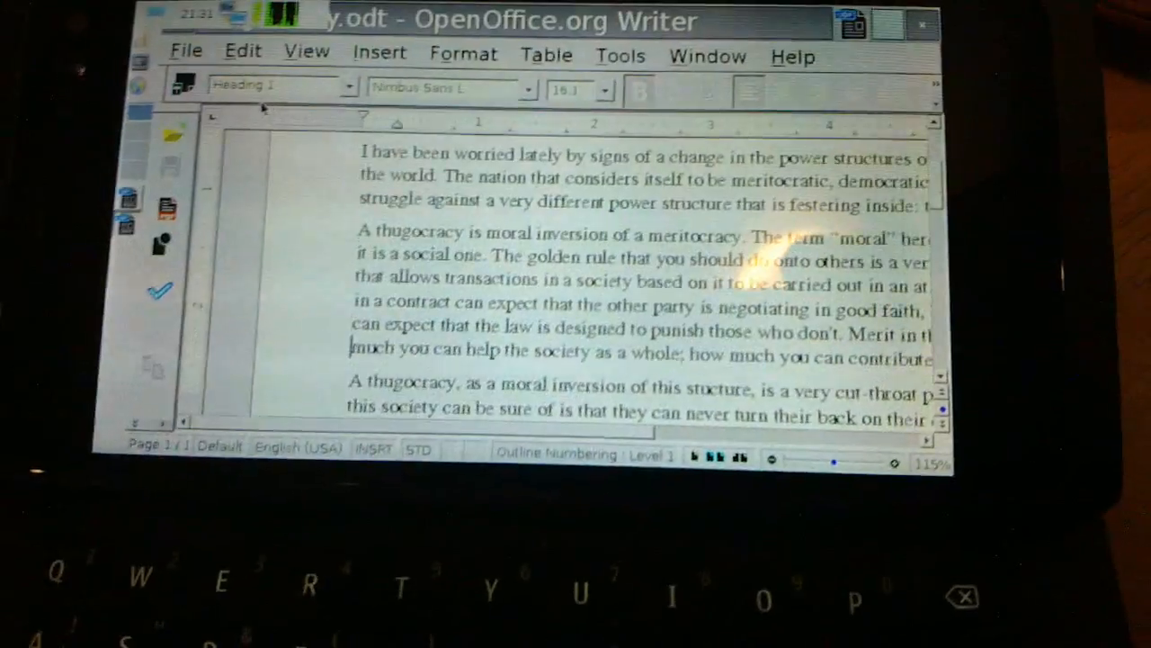
scroll("down", 3)
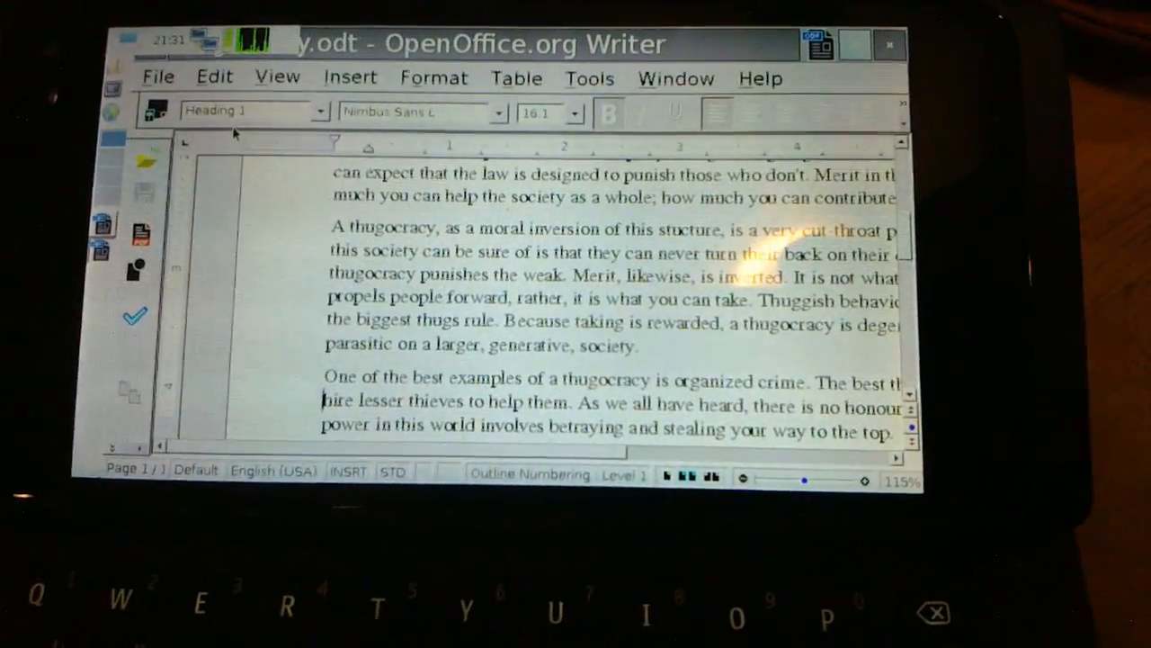
scroll("down", 3)
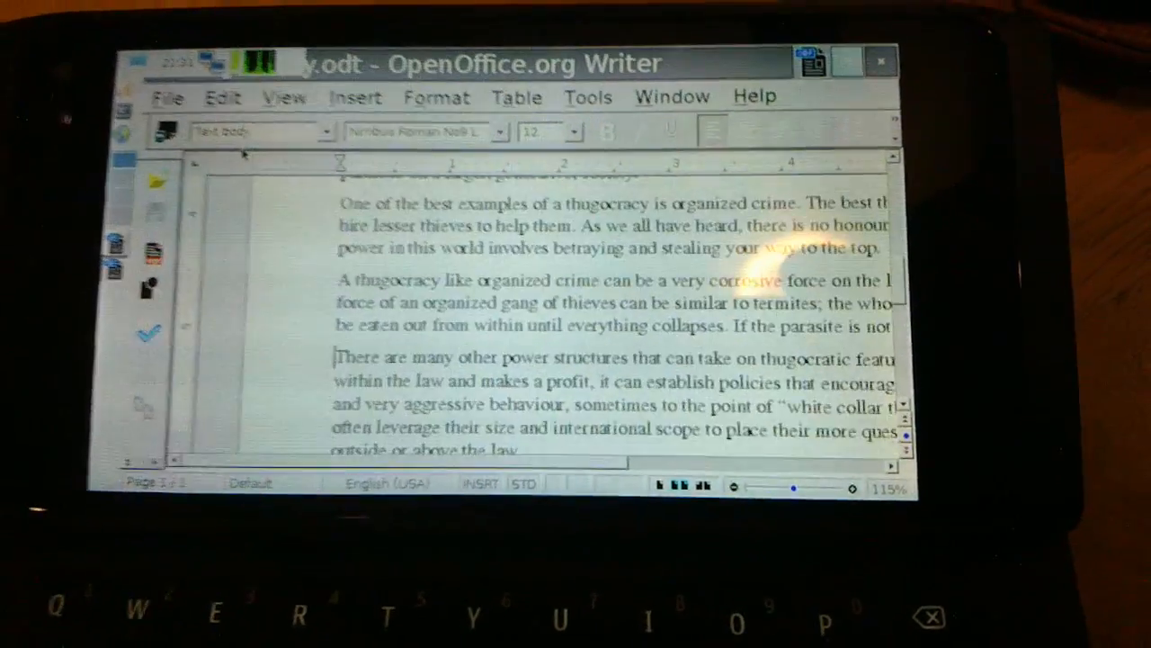
scroll("down", 3)
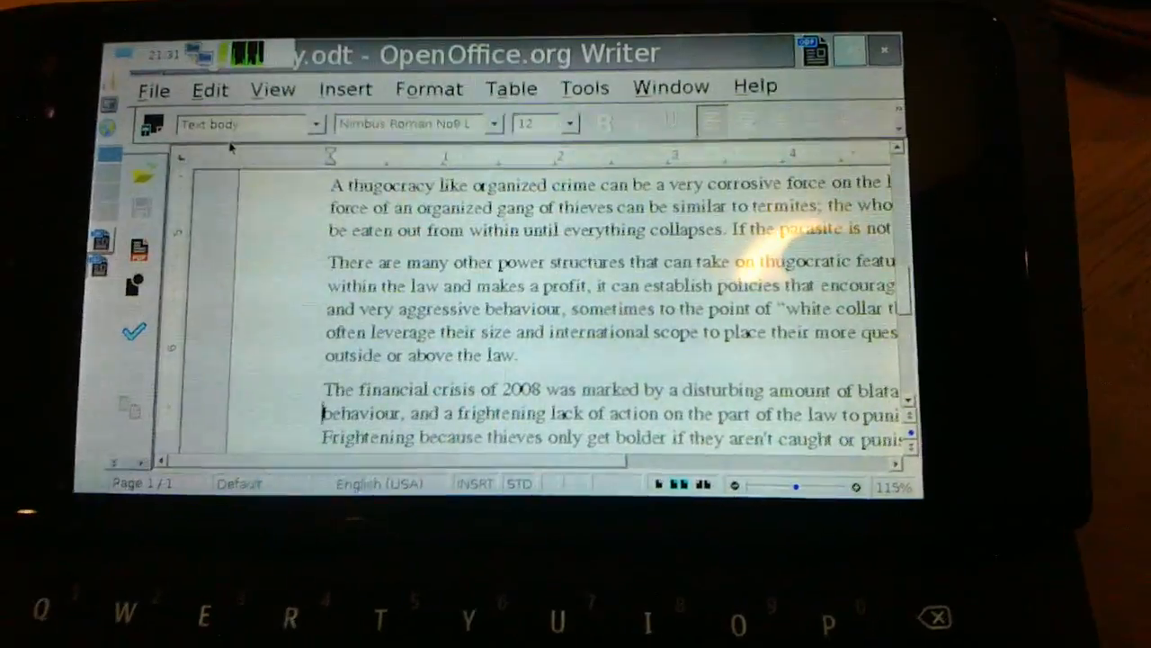